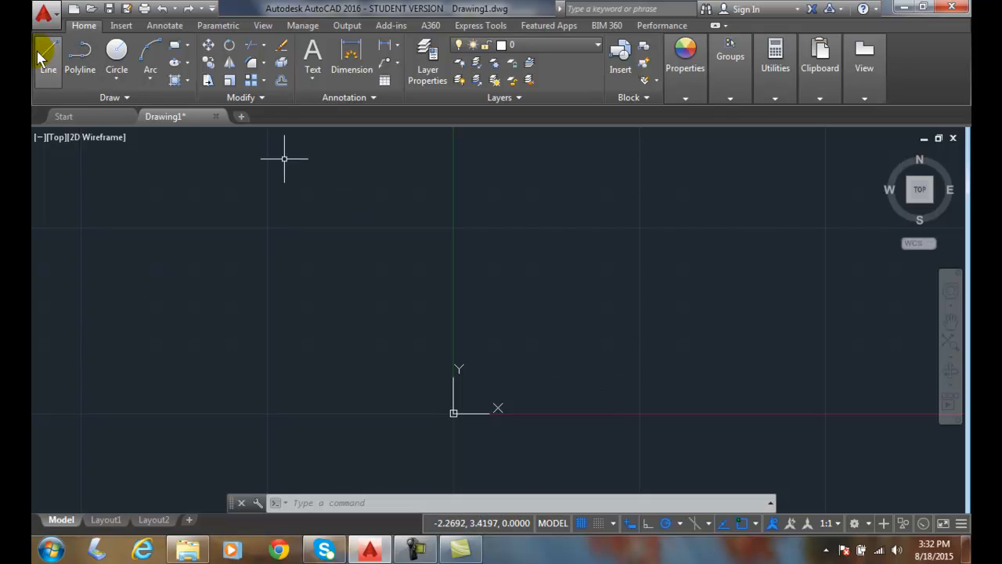
Start the LINE command from the Home tab's Draw panel
left_click(48, 49)
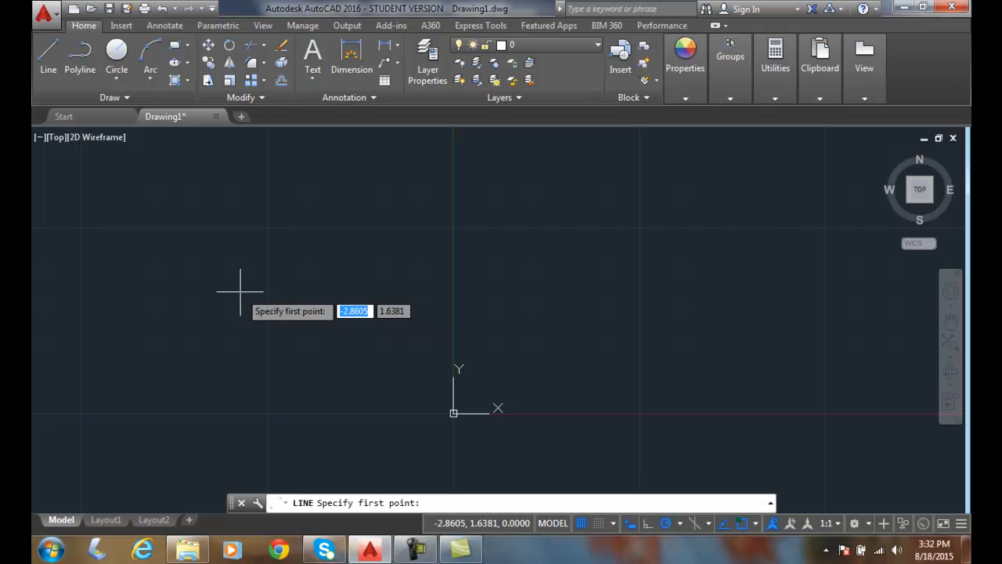
Place the line's first point at absolute coordinates 3.5, 2.25 via dynamic input
type("3")
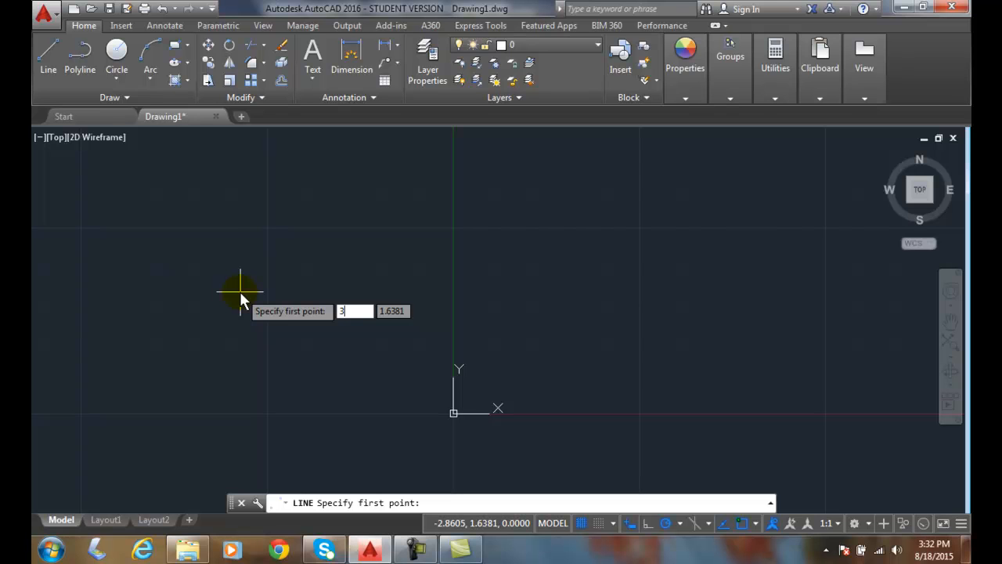
key("tab")
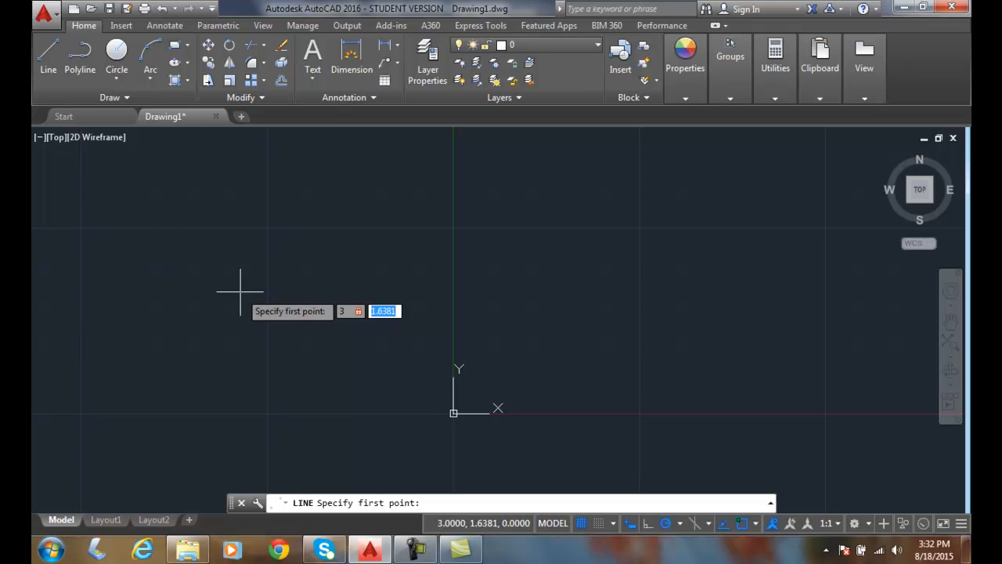
type("2")
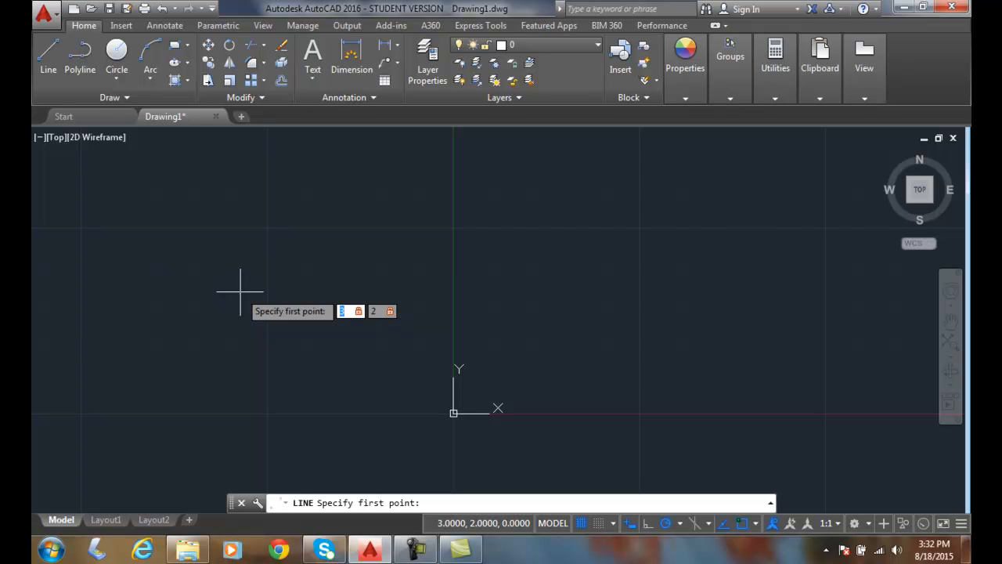
type("3.5")
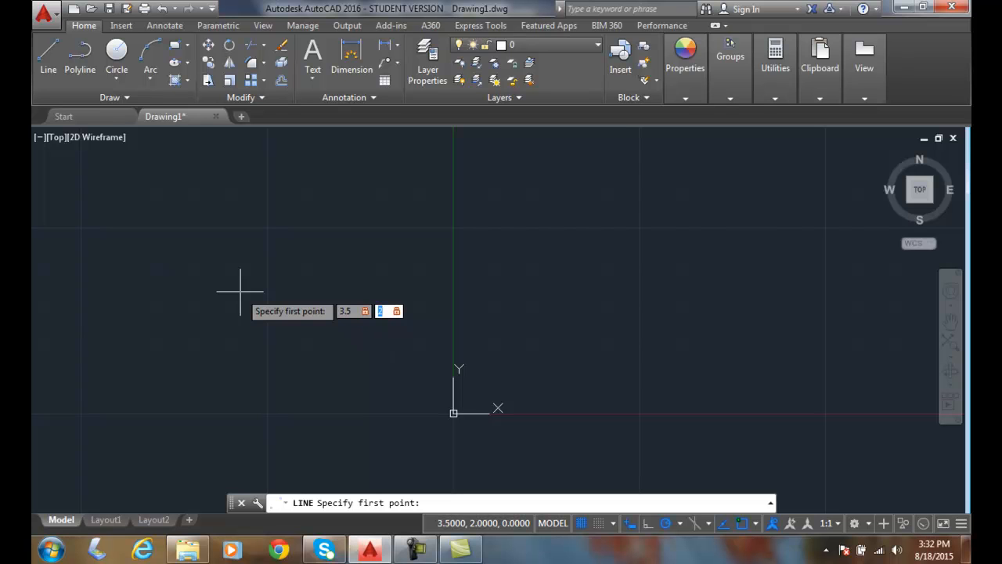
type("2.25")
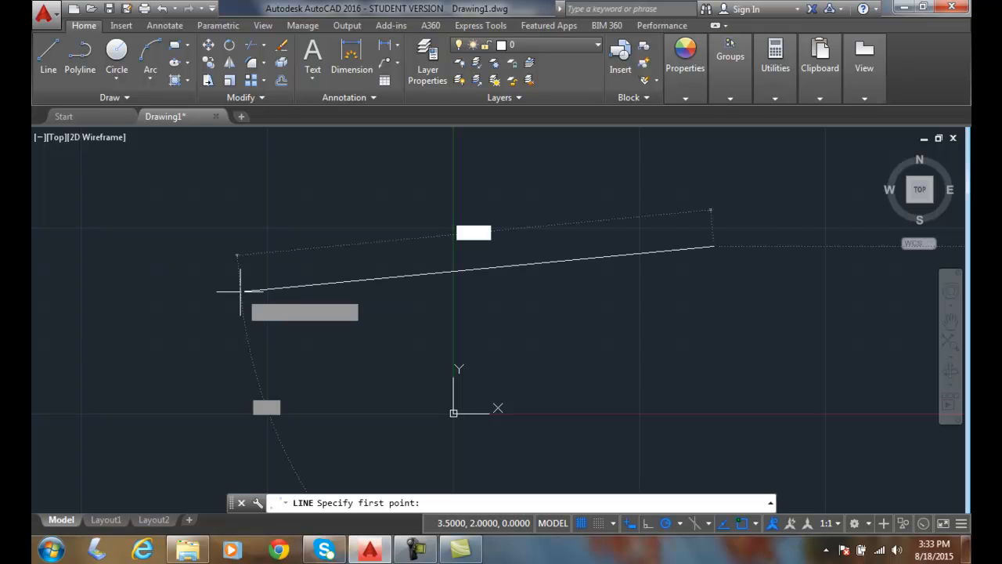
Finish the line at relative offset @1,1 and end the command
left_click(571, 130)
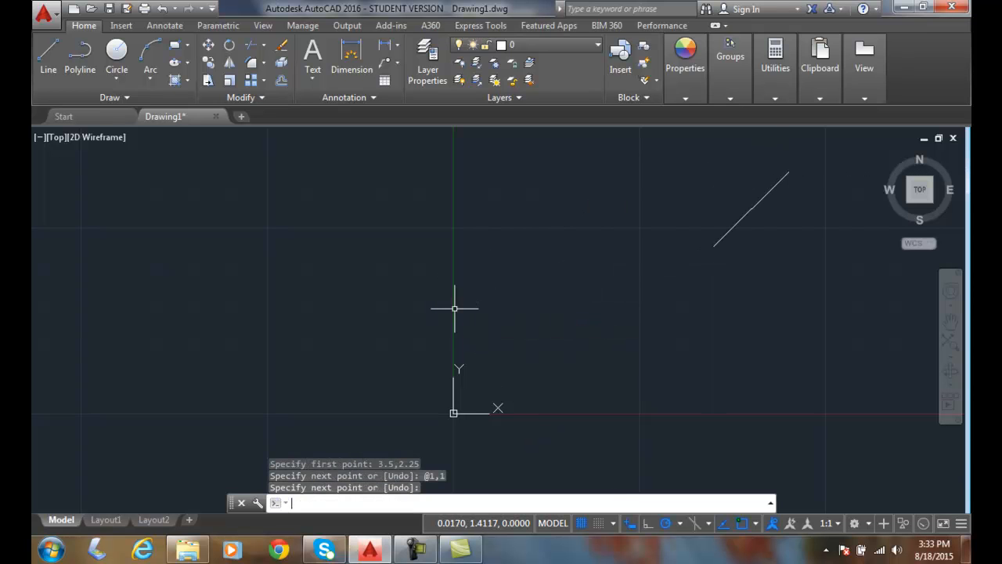
mouse_move(409, 331)
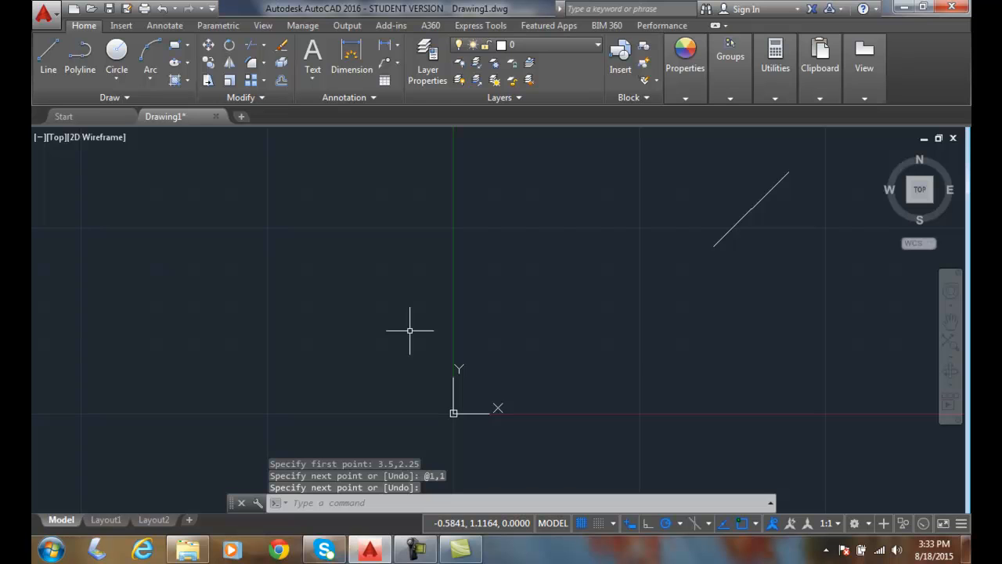
mouse_move(394, 331)
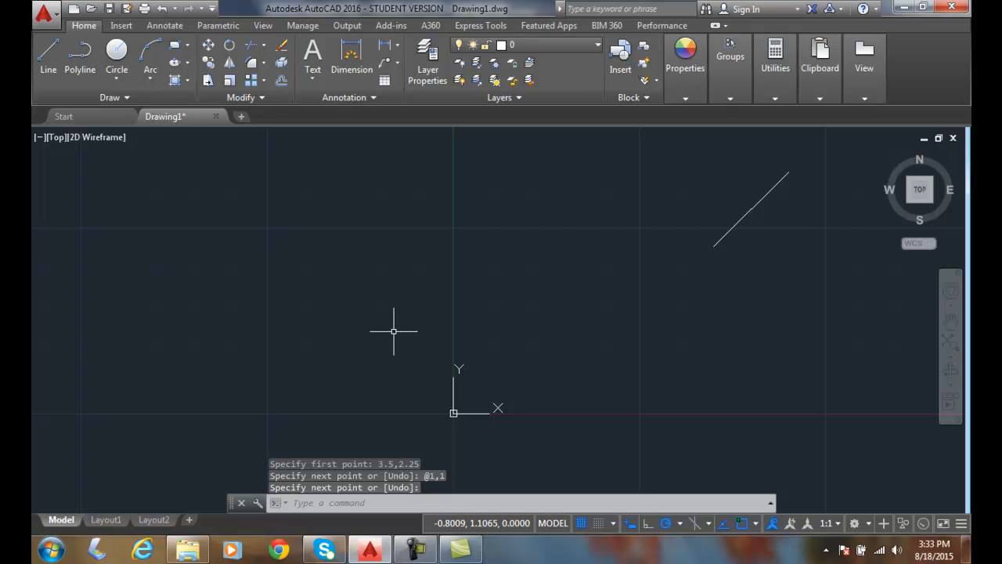
mouse_move(362, 342)
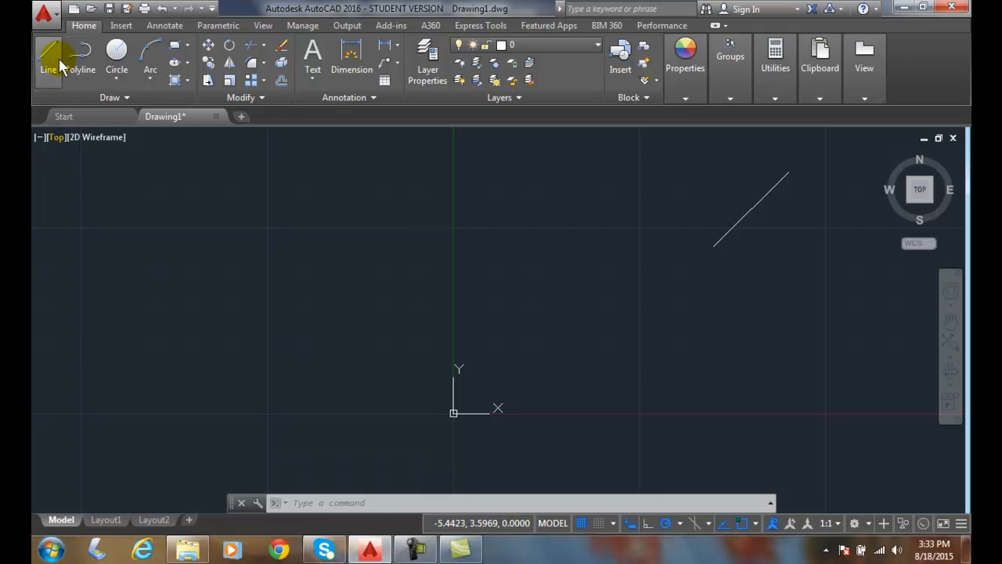
Start a new line at a picked point and extend it to relative offset @2,2
left_click(48, 50)
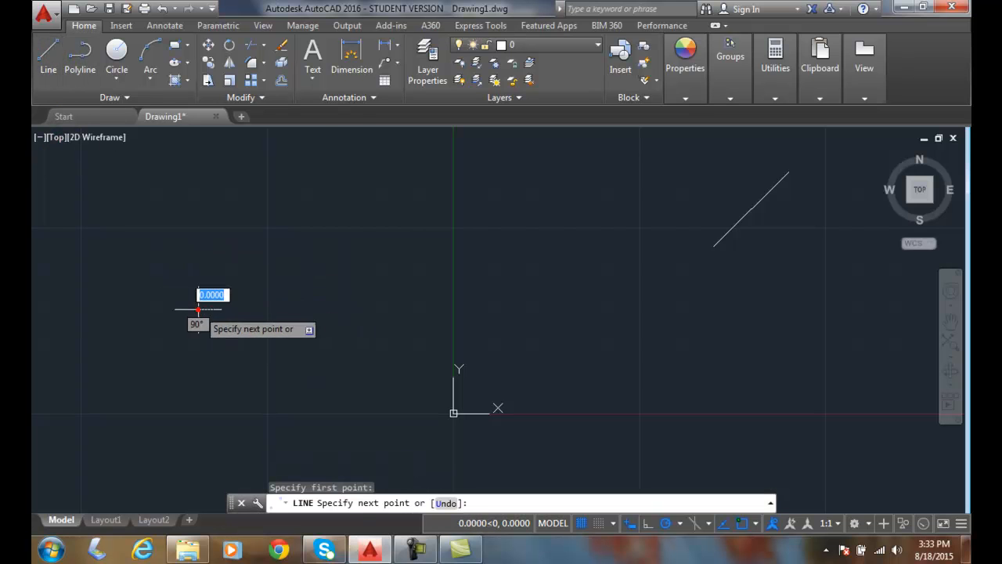
mouse_move(270, 284)
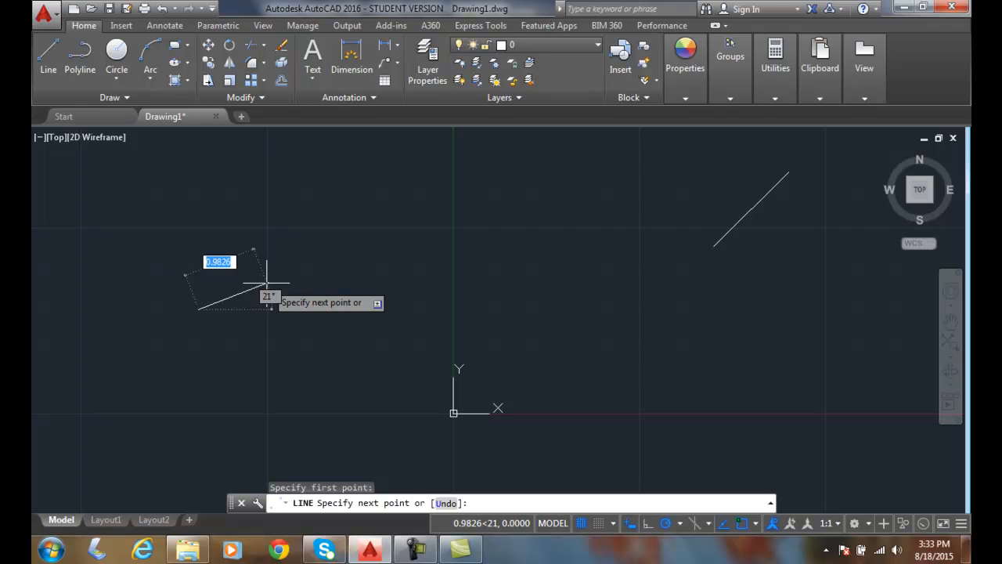
key("tab")
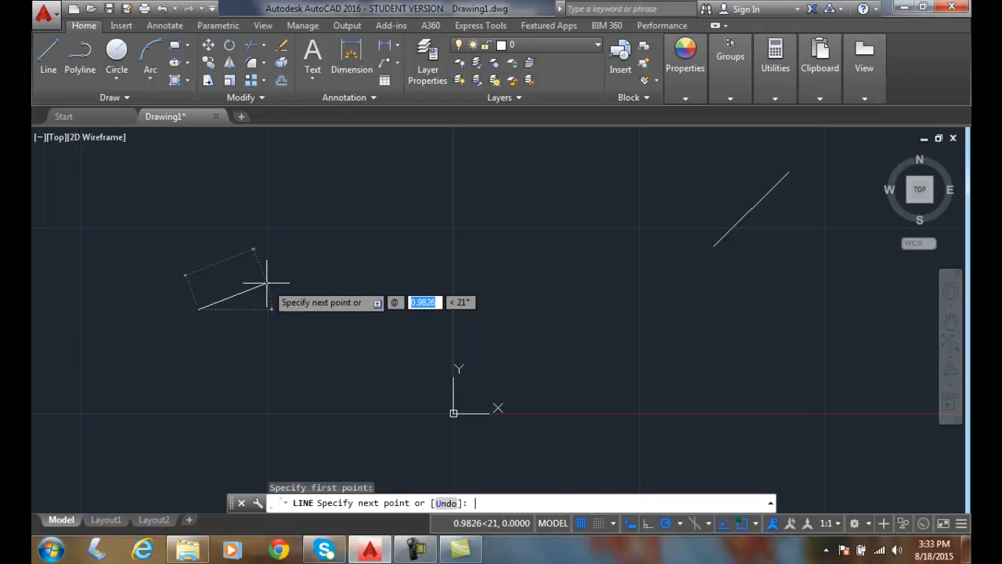
mouse_move(309, 286)
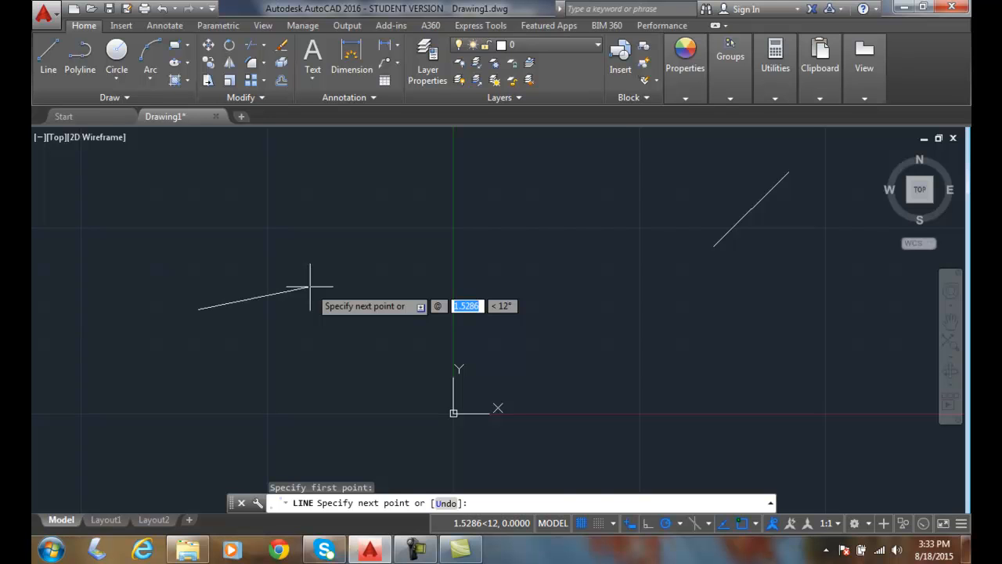
type("2,2")
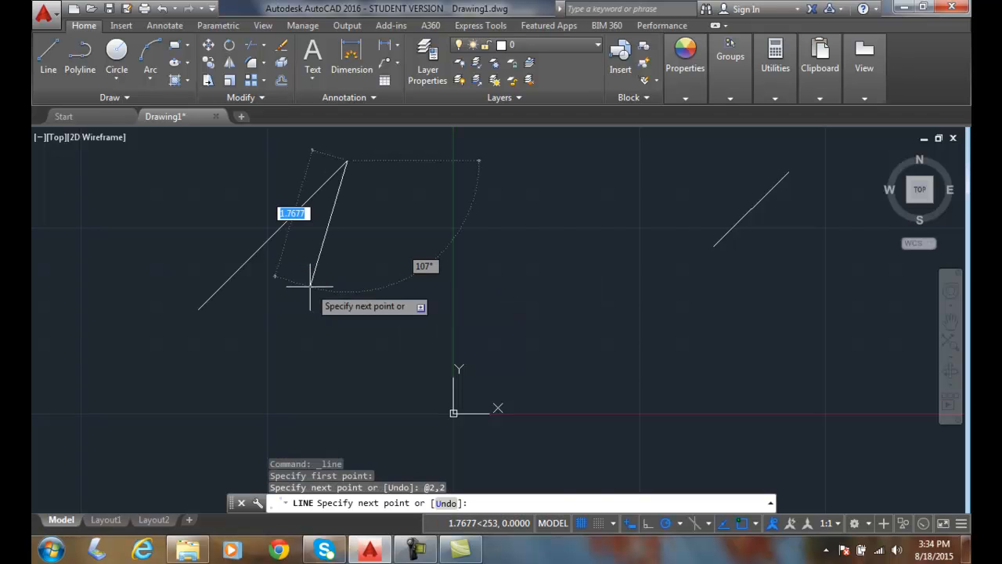
mouse_move(486, 262)
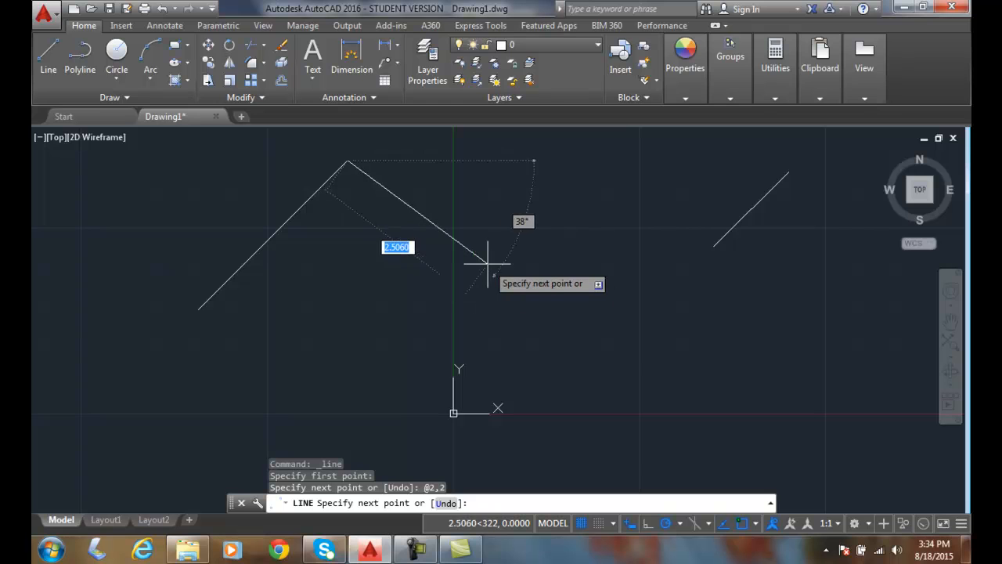
mouse_move(485, 270)
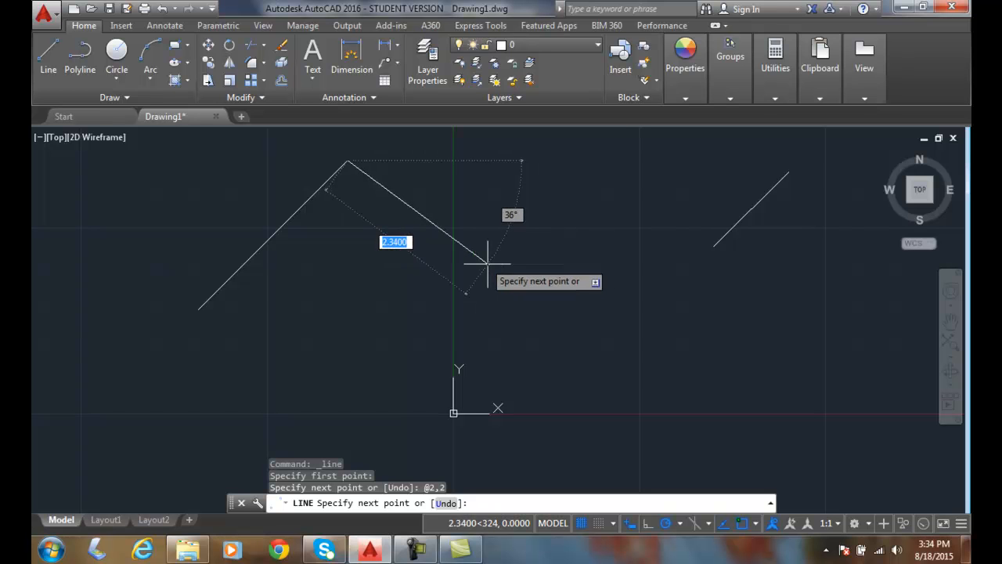
mouse_move(477, 265)
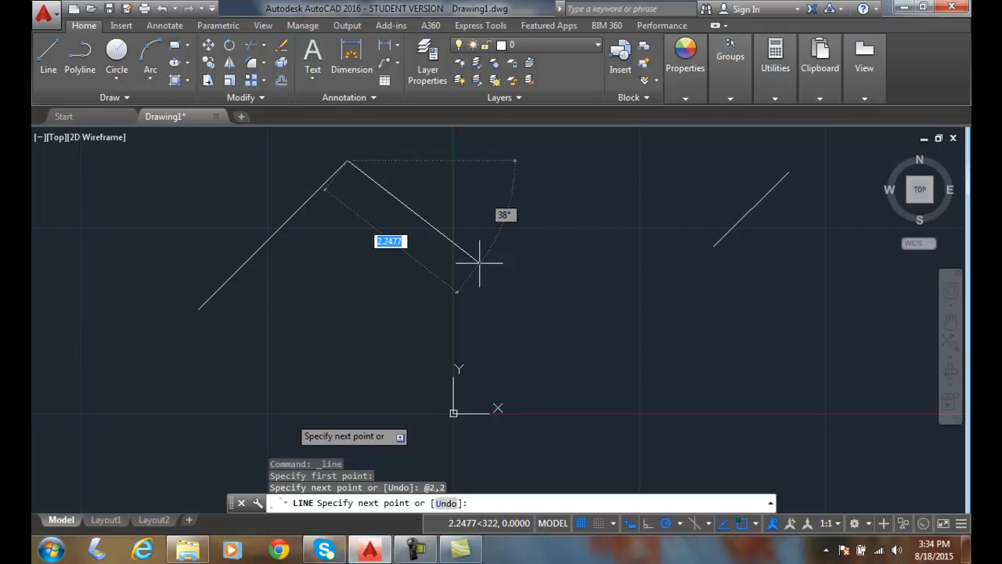
Add a 2-unit segment at a 45-degree angle sloping down from the peak
type("2.0000")
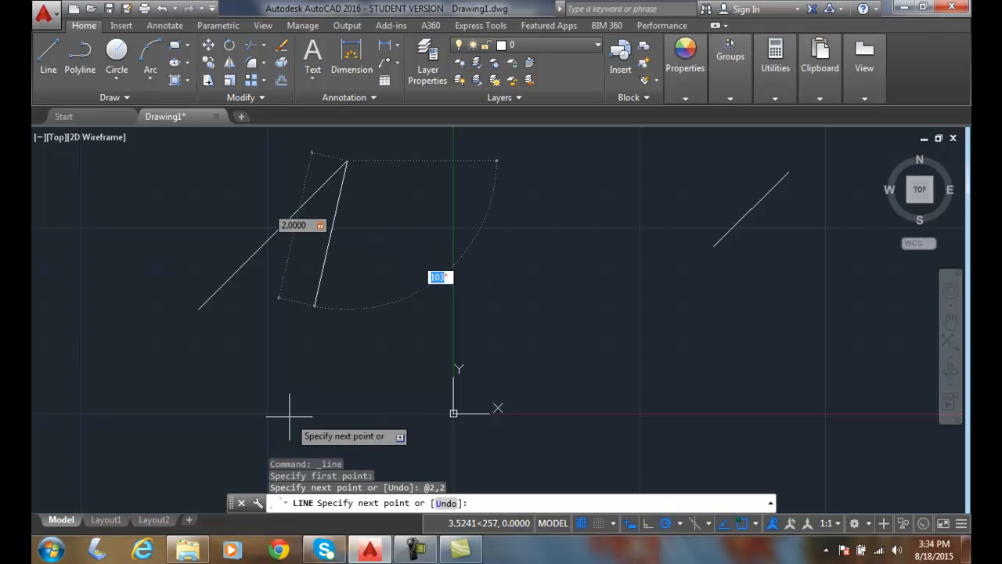
mouse_move(522, 341)
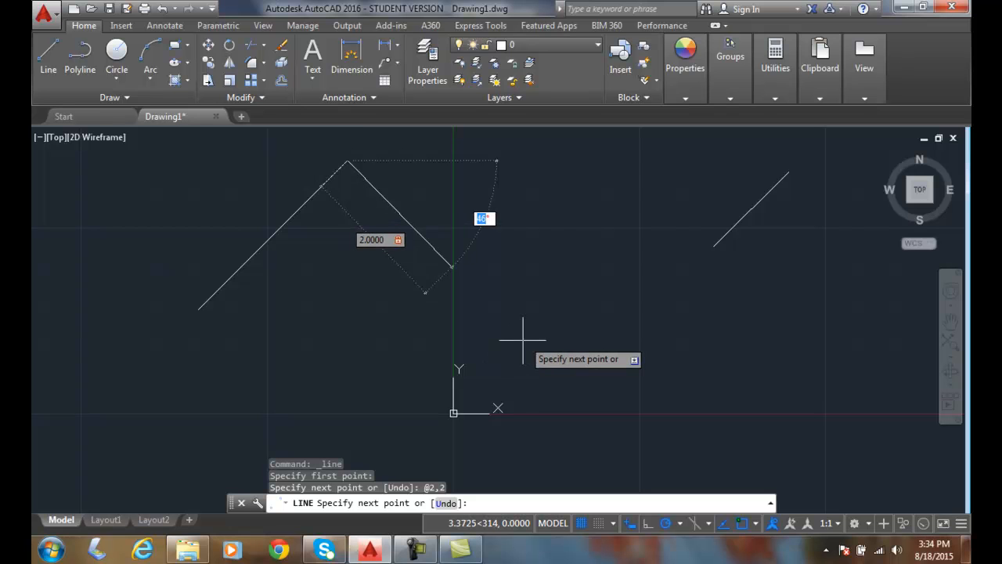
type("45")
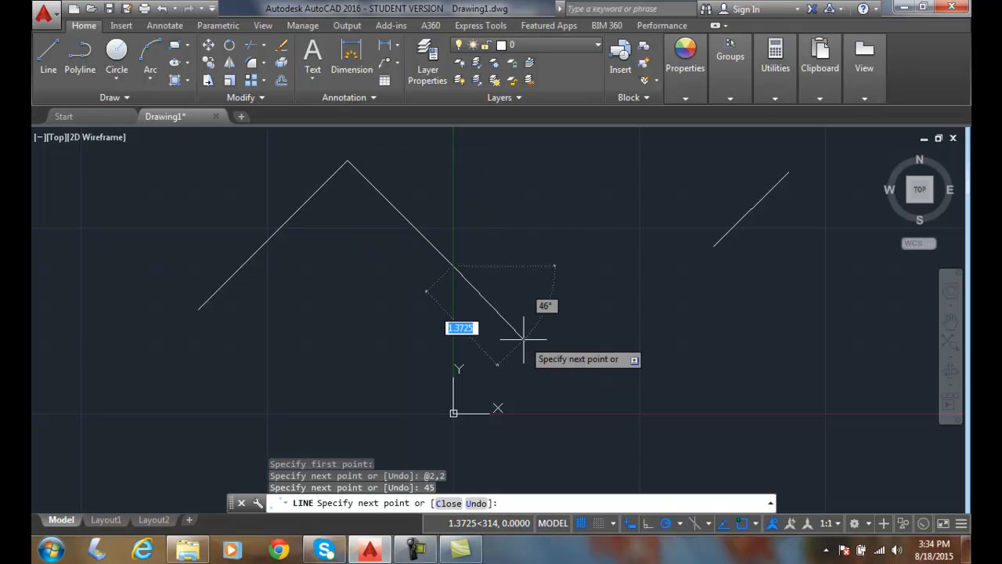
mouse_move(607, 347)
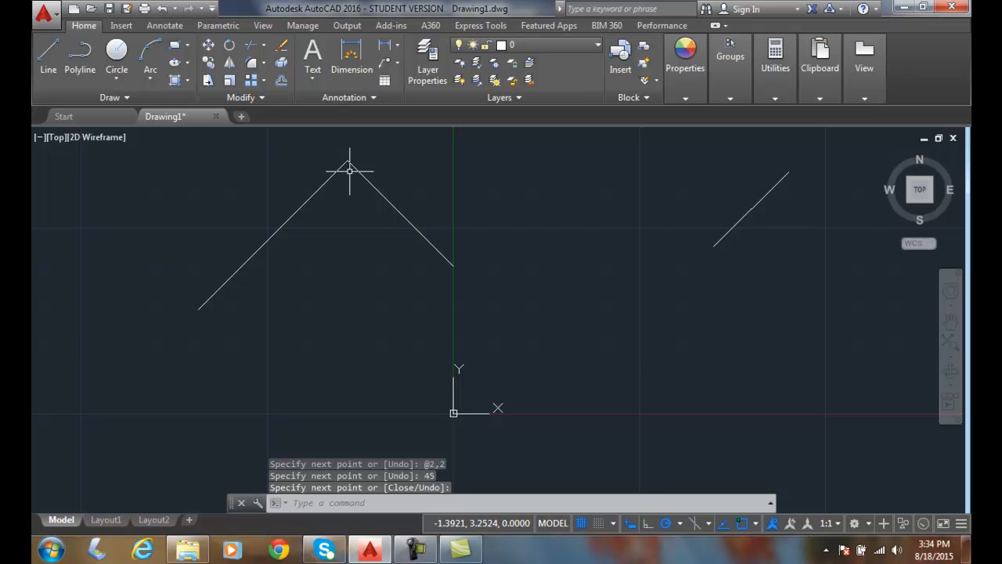
mouse_move(453, 273)
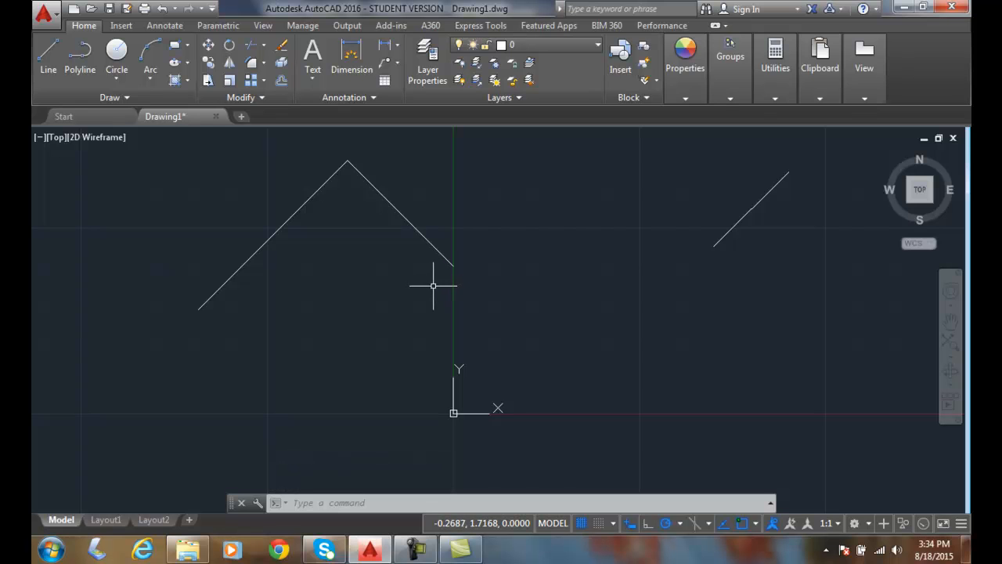
left_click(48, 59)
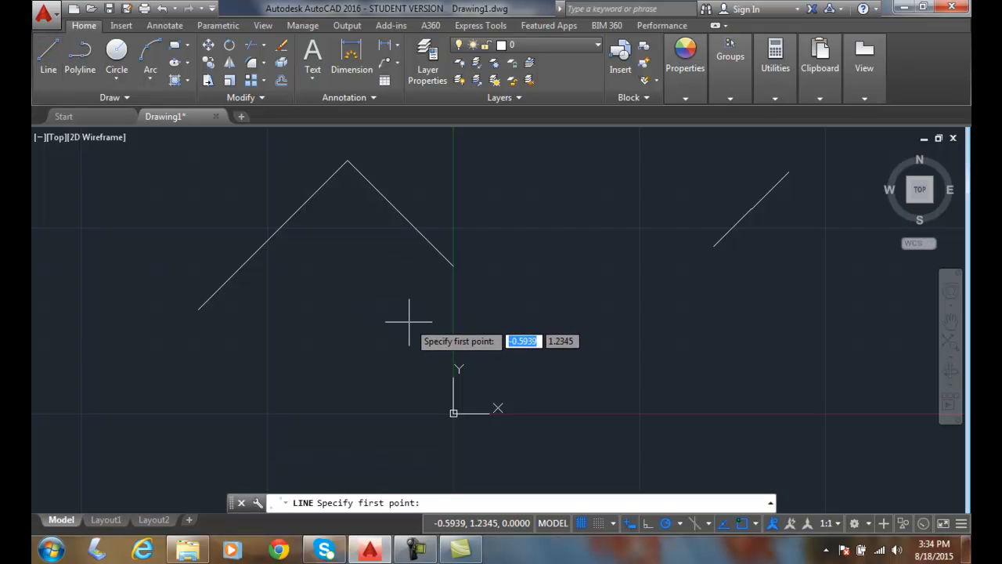
left_click(407, 321)
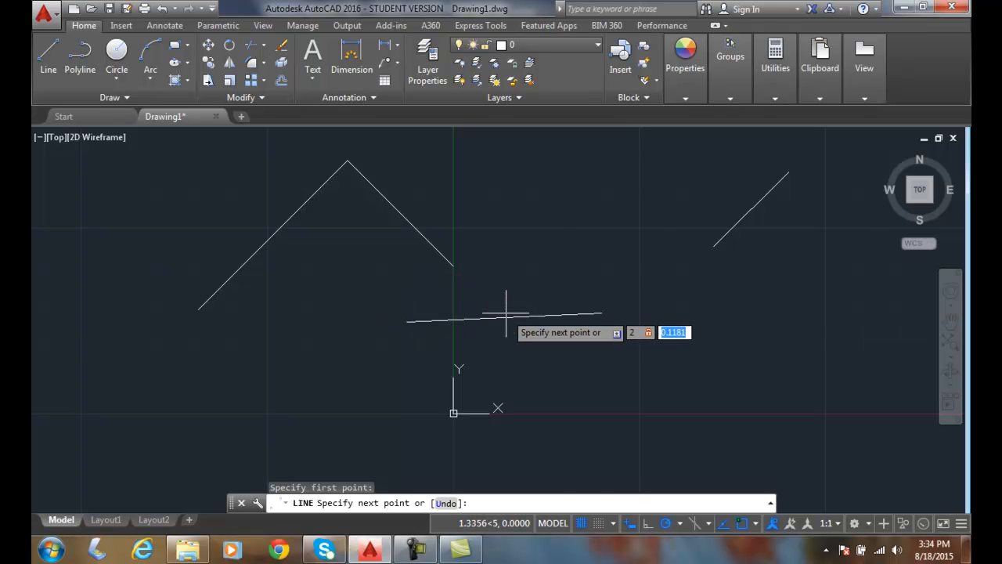
type("2")
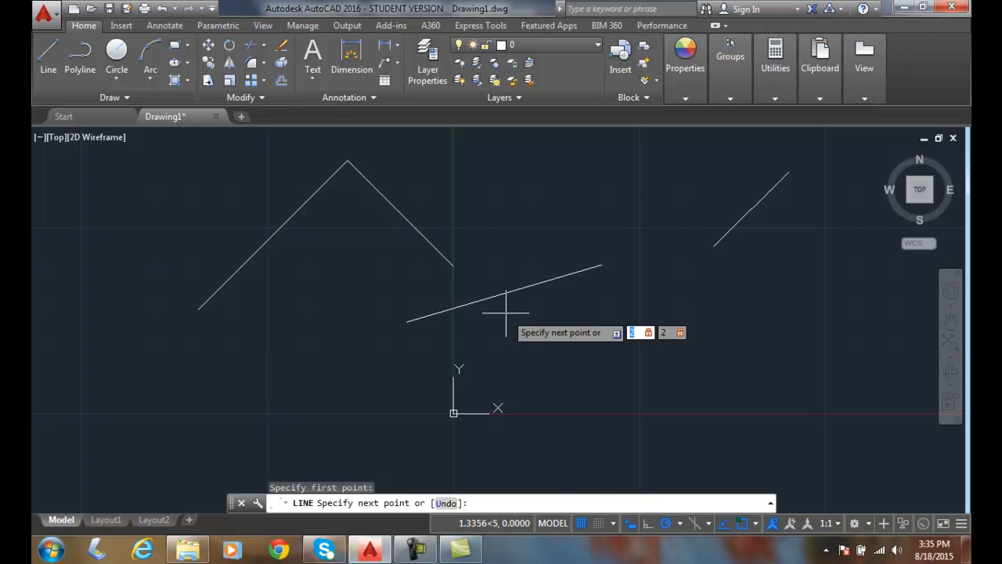
mouse_move(501, 332)
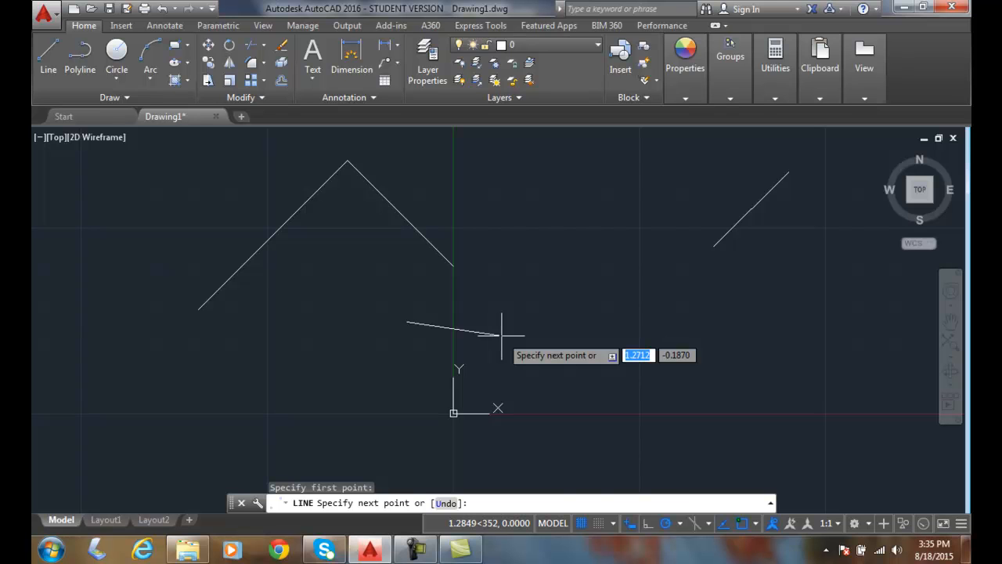
key("Escape")
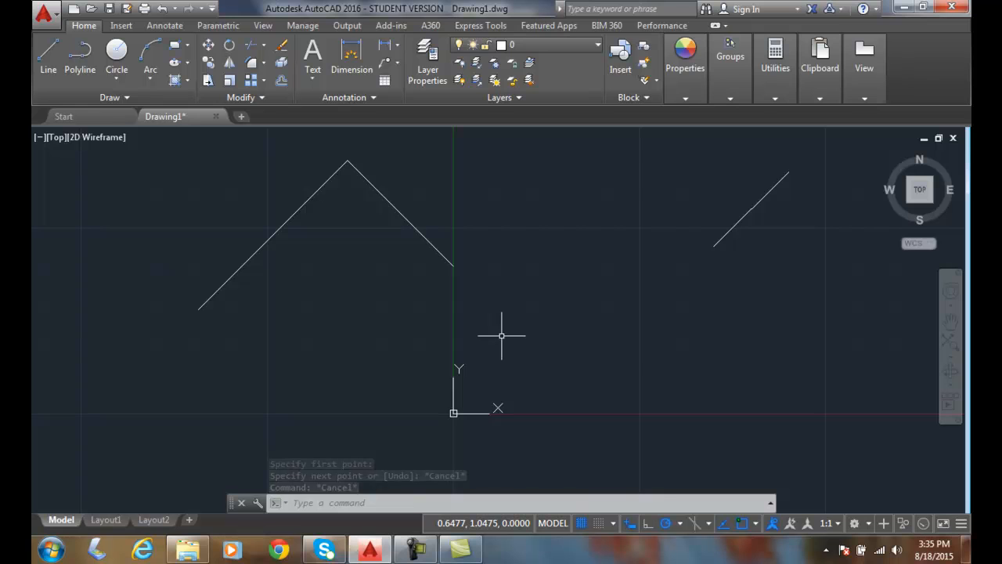
key("Escape")
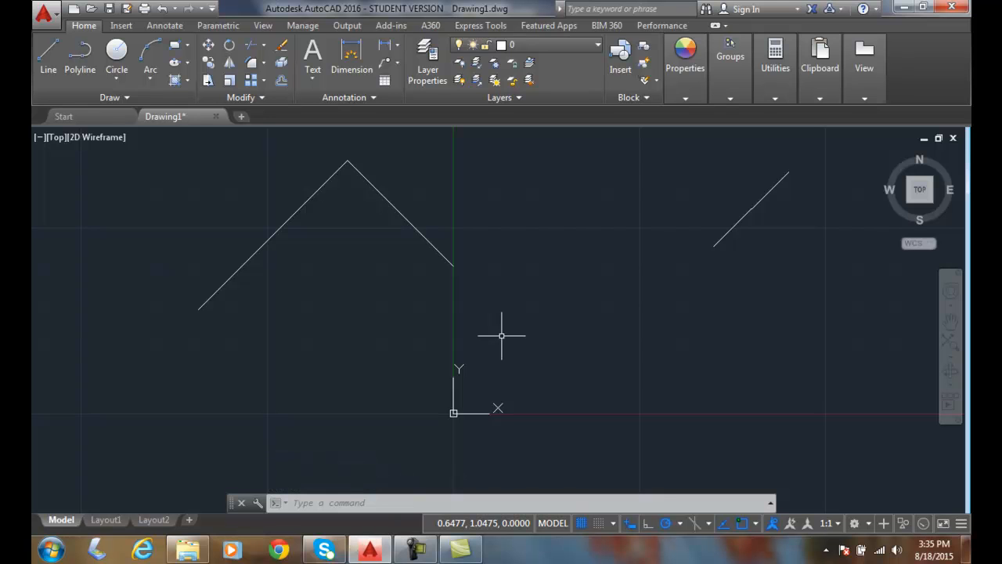